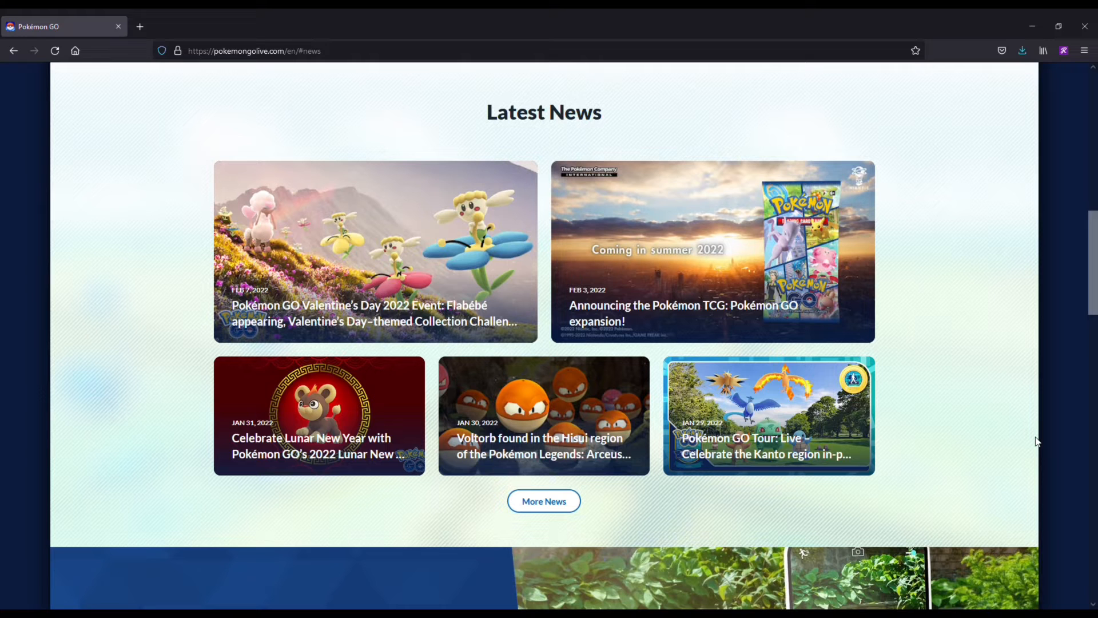
# Step: Scroll down through the current NordVPN website page content
pyautogui.scroll(-3)
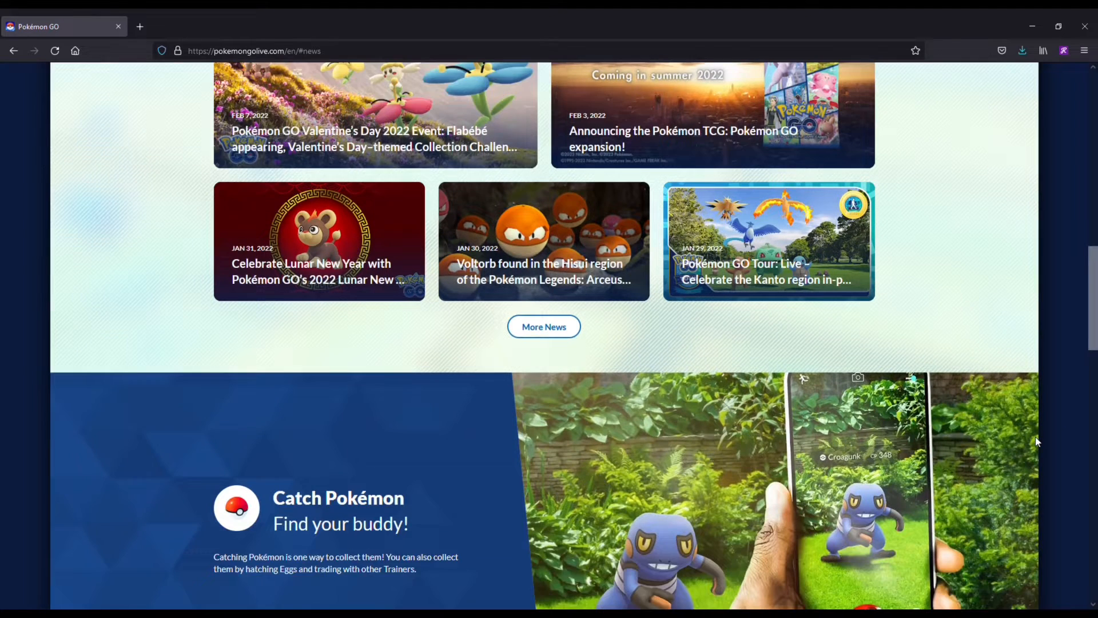
pyautogui.scroll(-3)
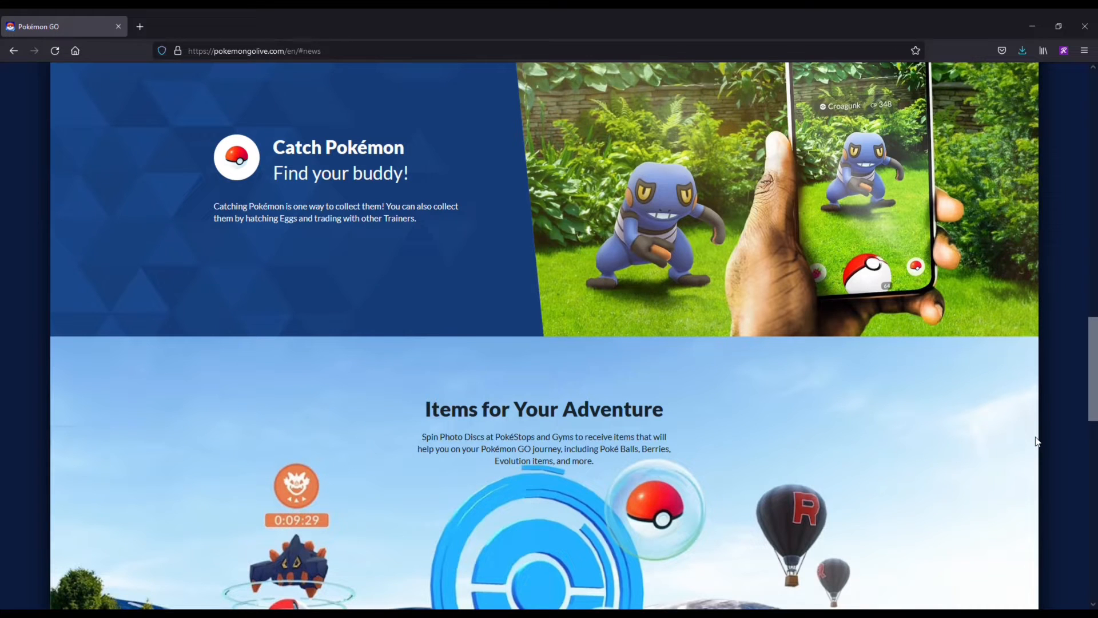
pyautogui.scroll(-3)
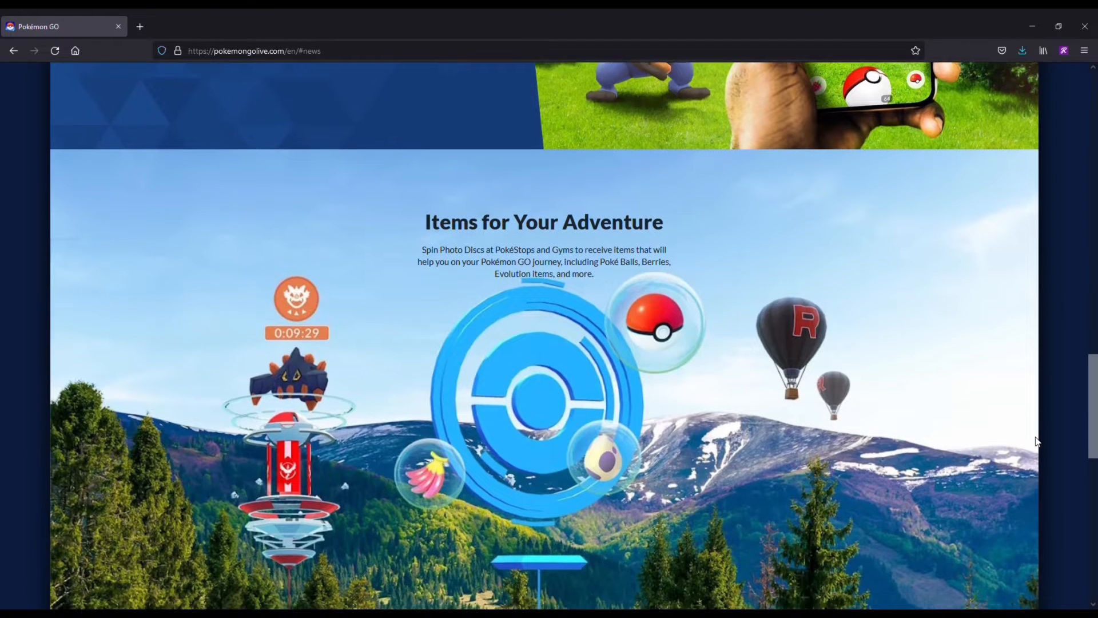
pyautogui.scroll(-3)
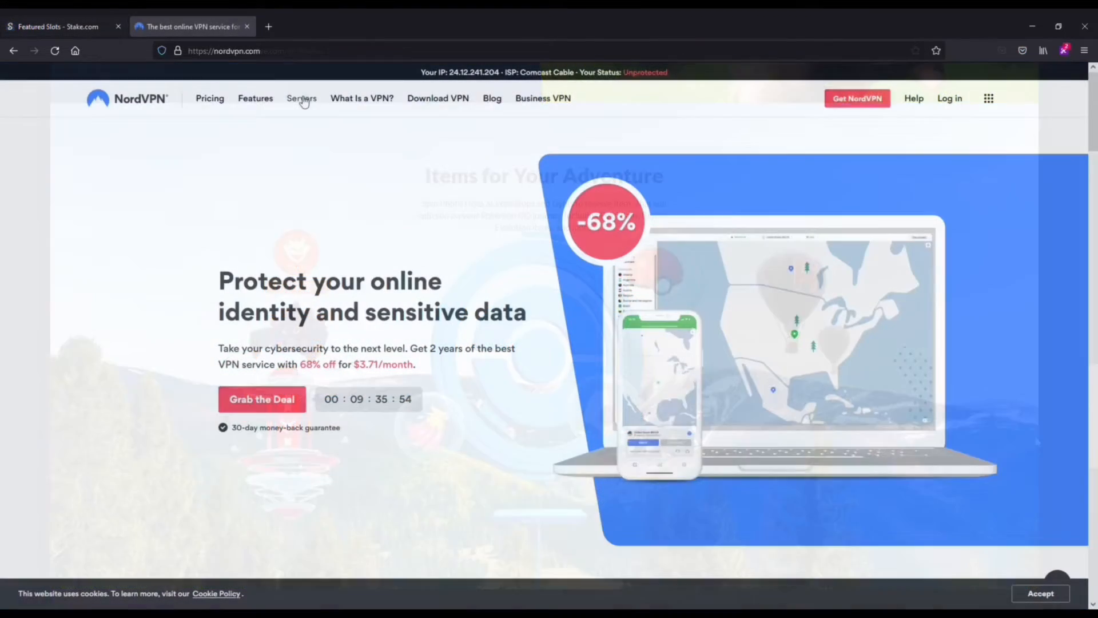
# Step: Browse NordVPN's Servers page, scrolling through the server locator and regional server lists
pyautogui.click(301, 98)
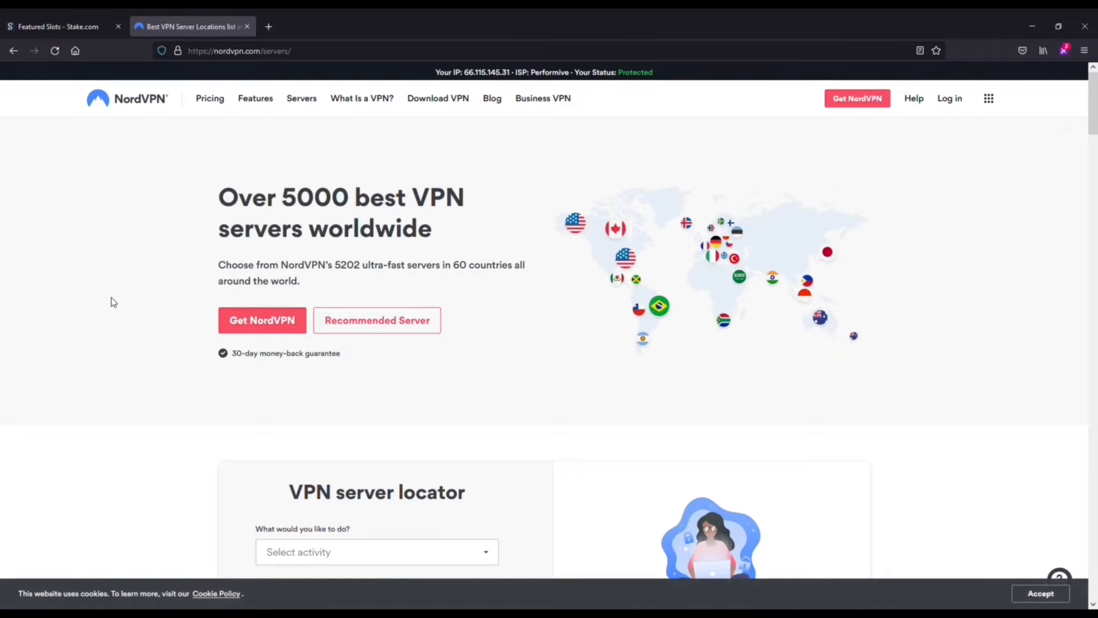
pyautogui.scroll(-3)
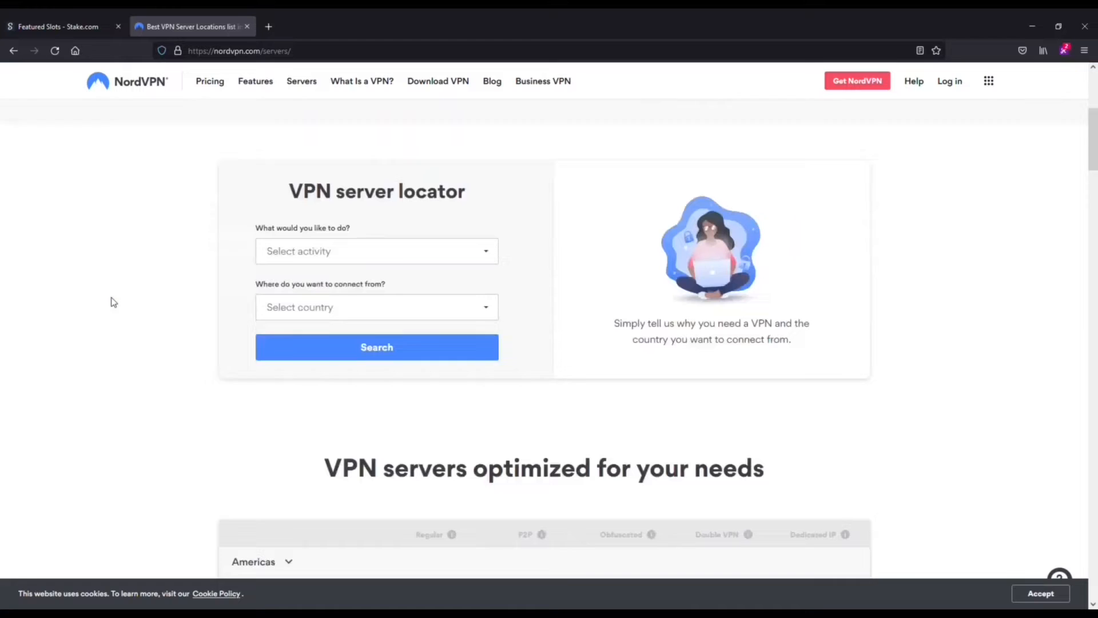
pyautogui.scroll(-3)
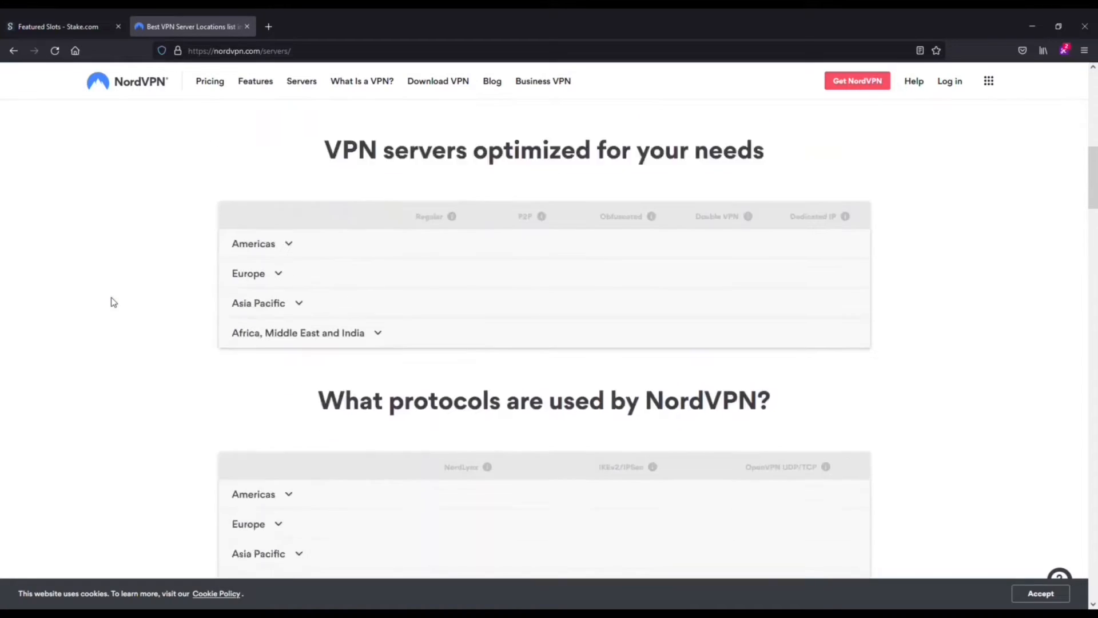
pyautogui.scroll(-3)
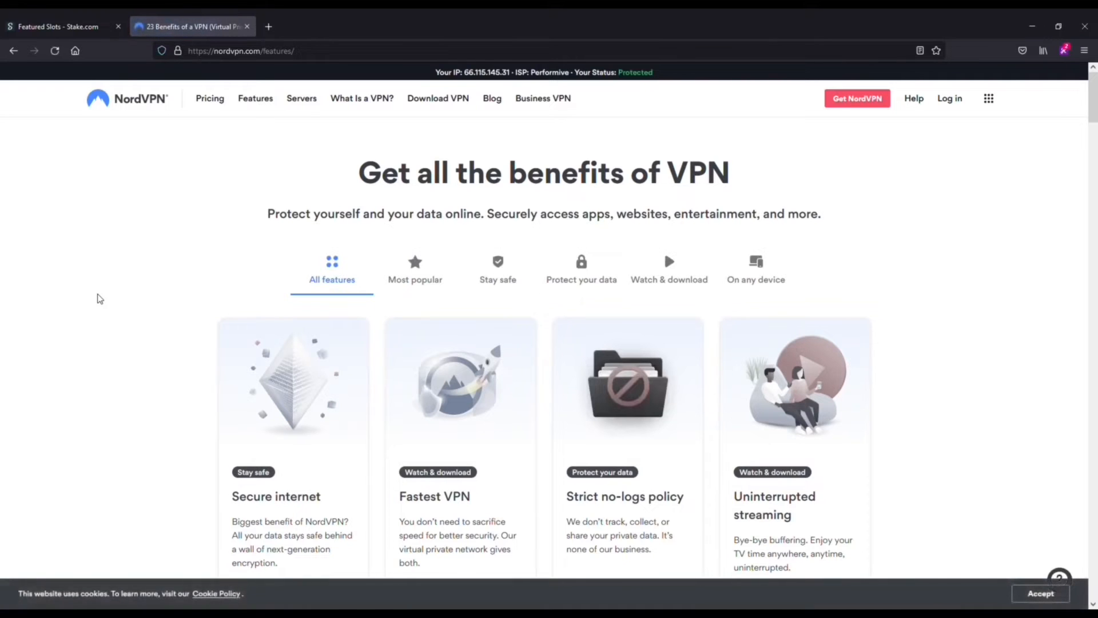
# Step: Browse the Features page's VPN benefit cards, scrolling down and back toward the top
pyautogui.scroll(-3)
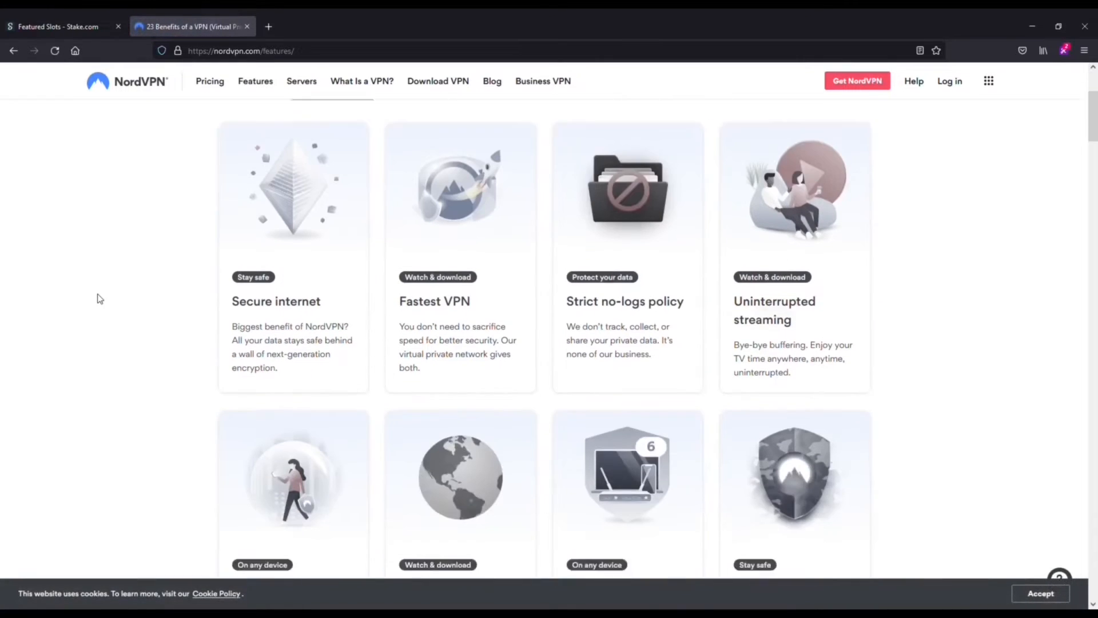
pyautogui.scroll(-3)
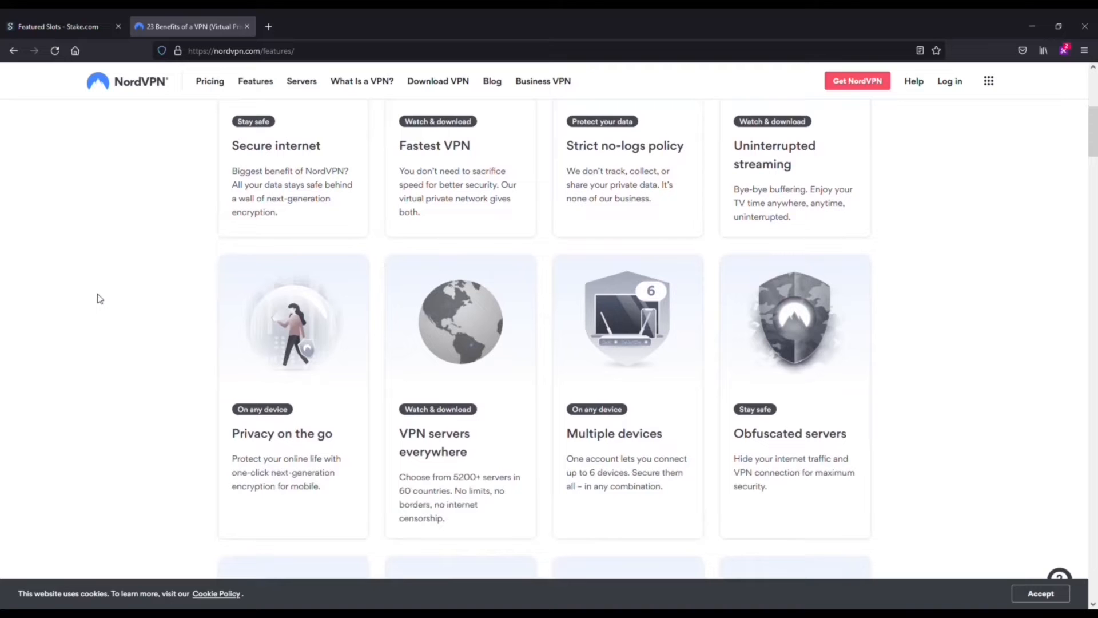
pyautogui.scroll(-3)
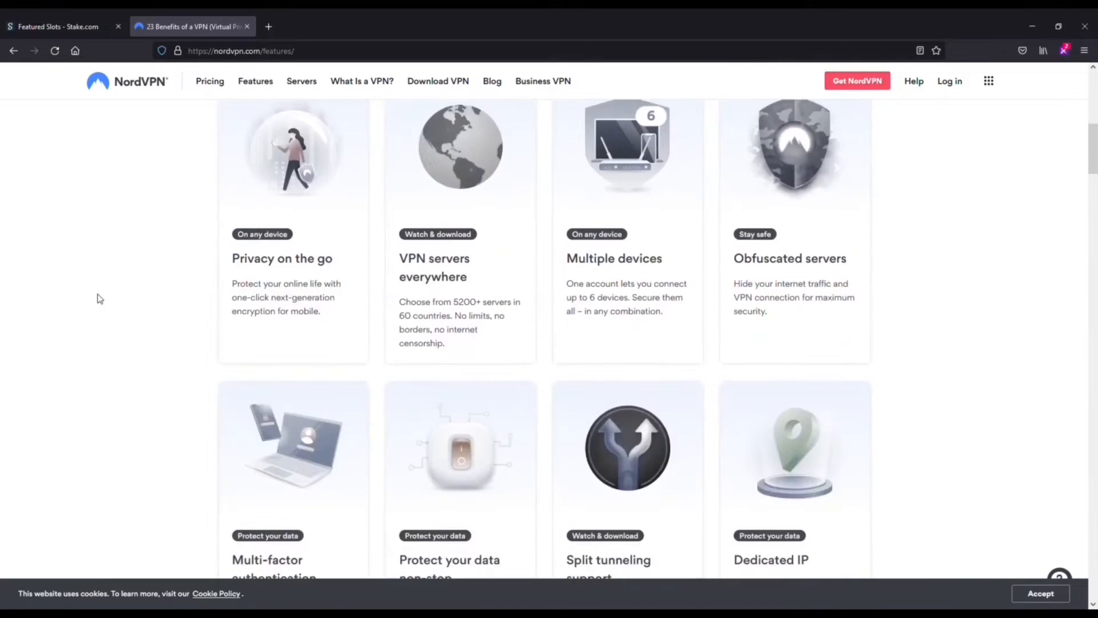
pyautogui.scroll(-3)
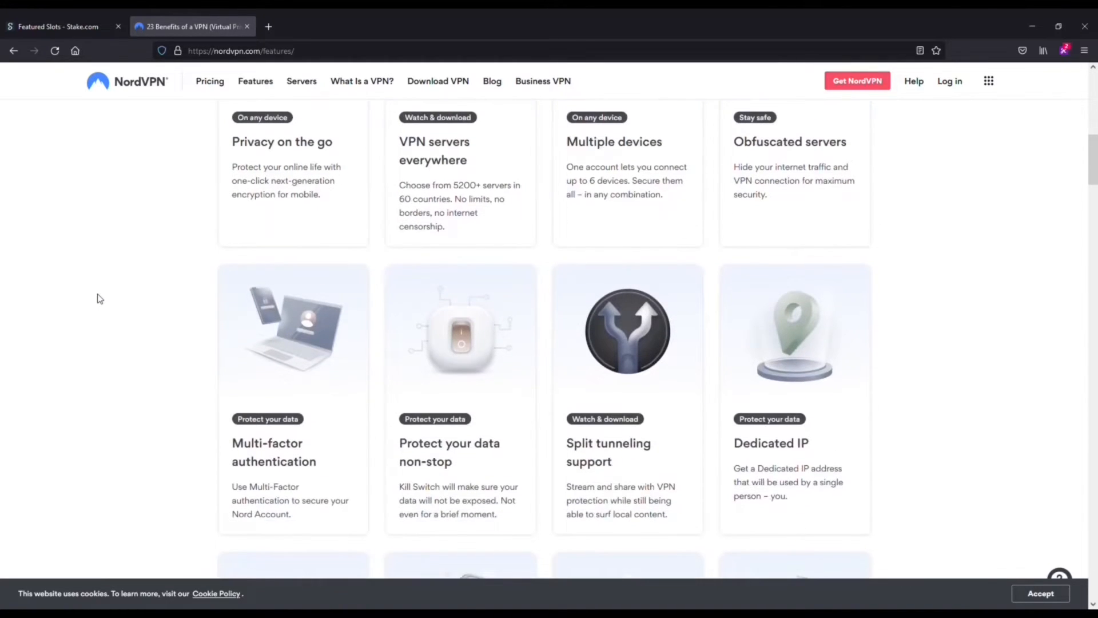
pyautogui.scroll(-3)
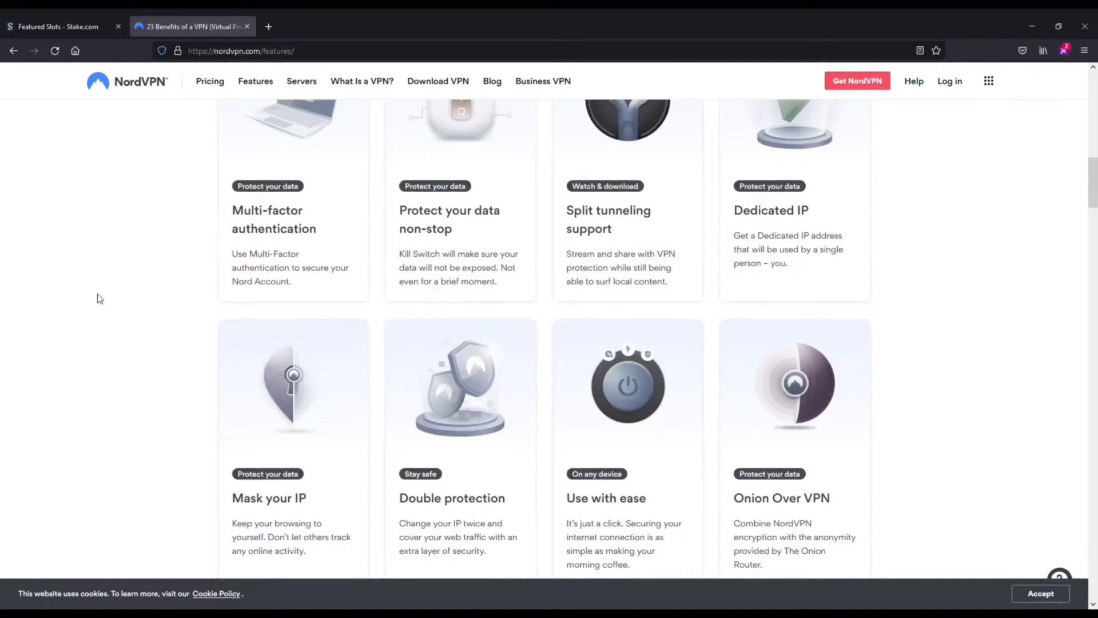
pyautogui.scroll(3)
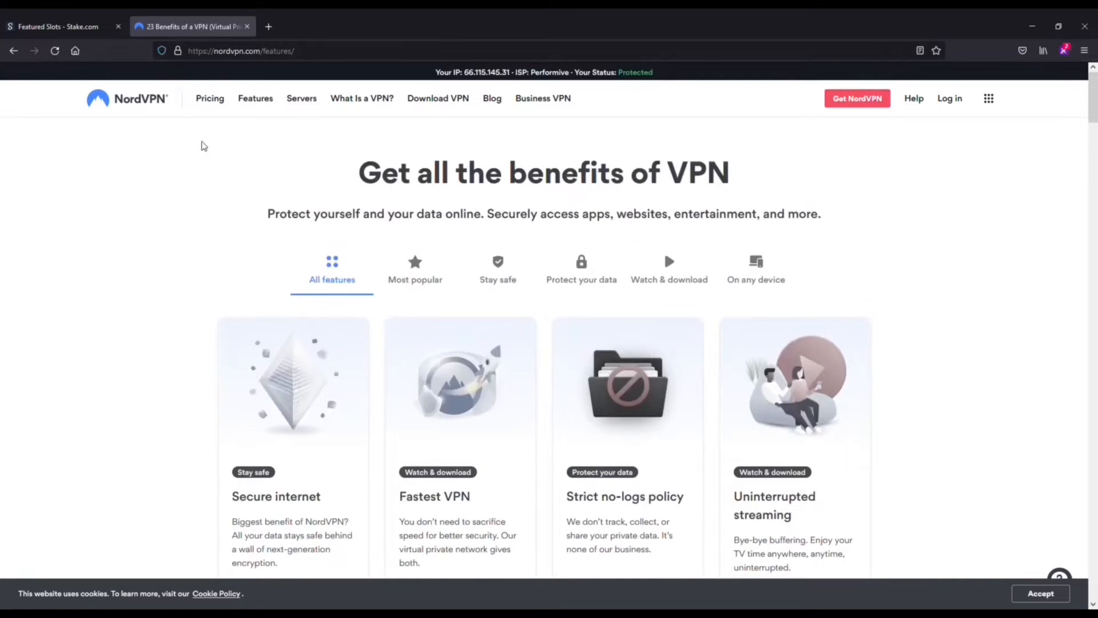
pyautogui.click(210, 98)
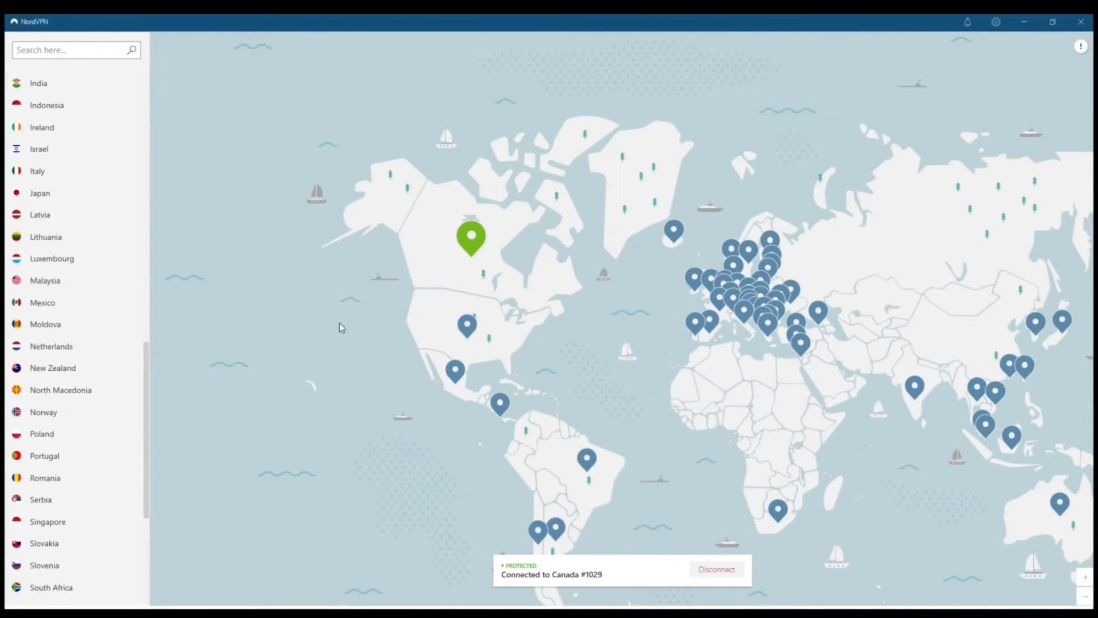
pyautogui.moveTo(470, 238)
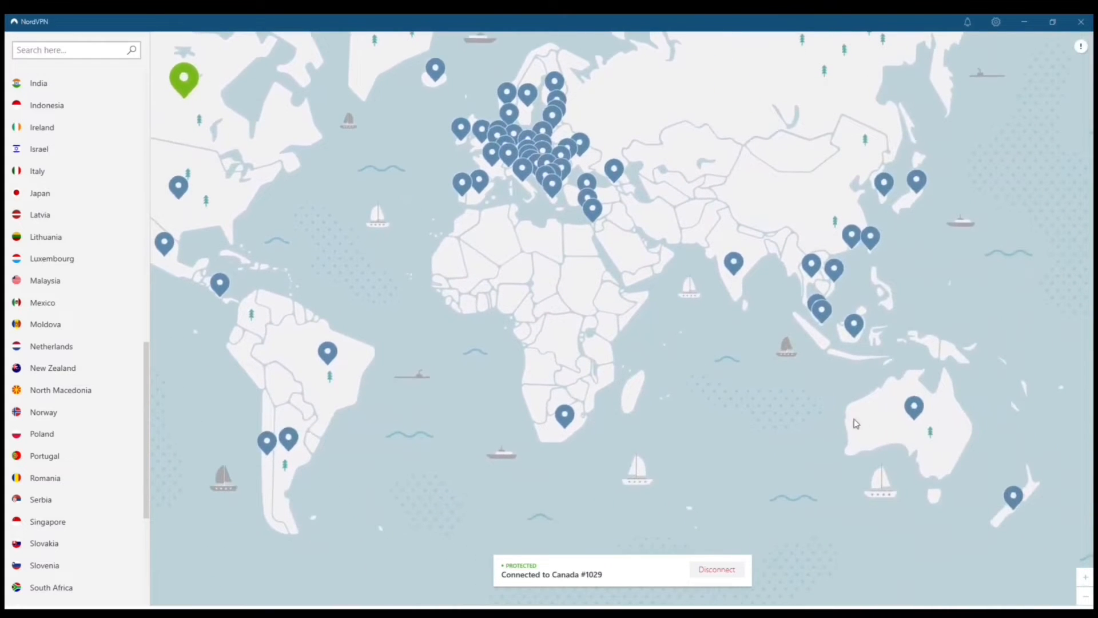
# Step: Connect to an Australia server via its map pin, replacing the Canada connection
pyautogui.click(914, 398)
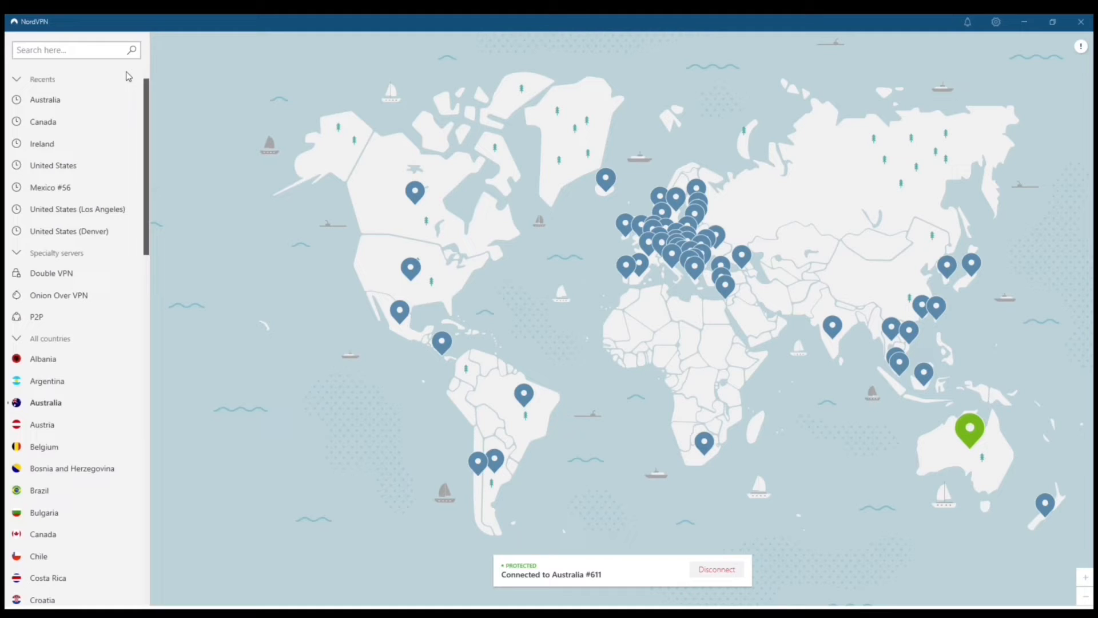
# Step: Connect to Ireland from the All countries list, landing on server Ireland #141
pyautogui.scroll(-3)
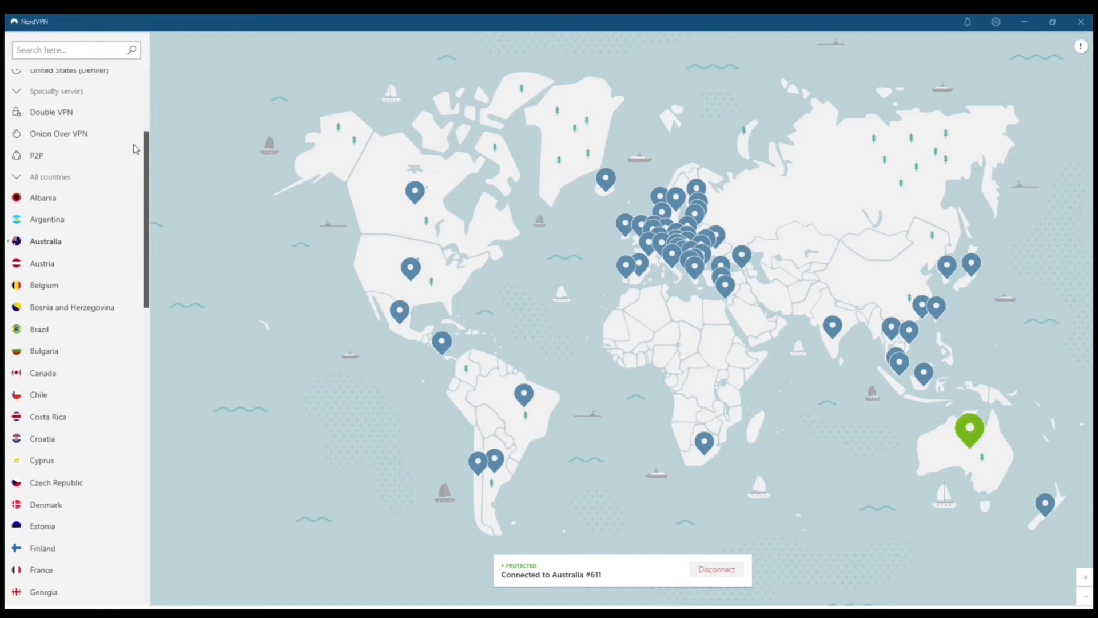
pyautogui.scroll(-3)
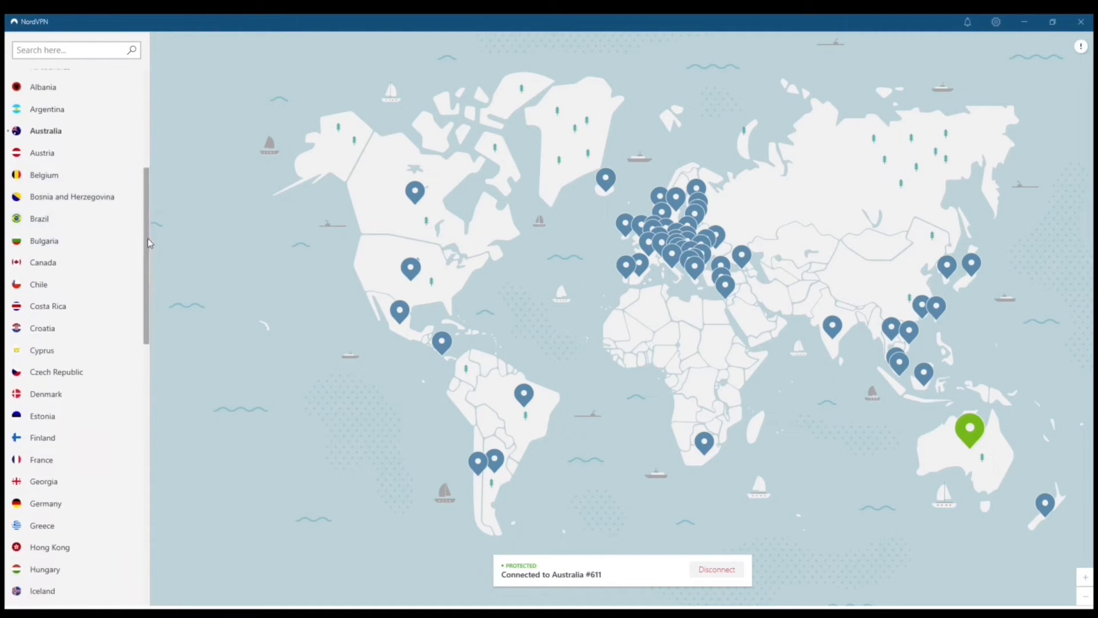
pyautogui.scroll(-3)
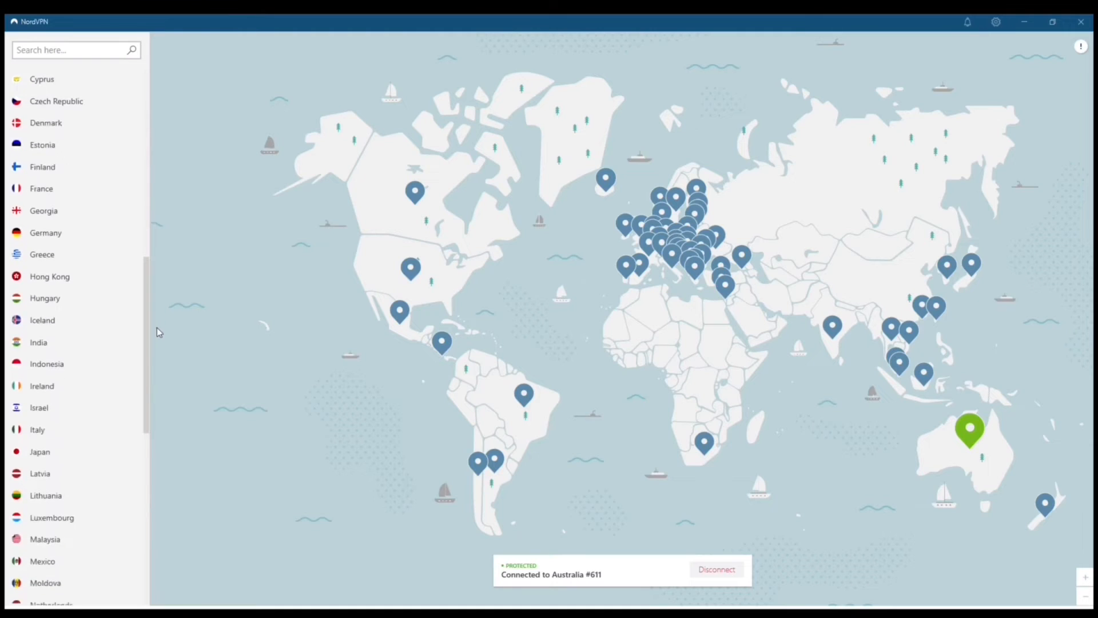
pyautogui.moveTo(88, 386)
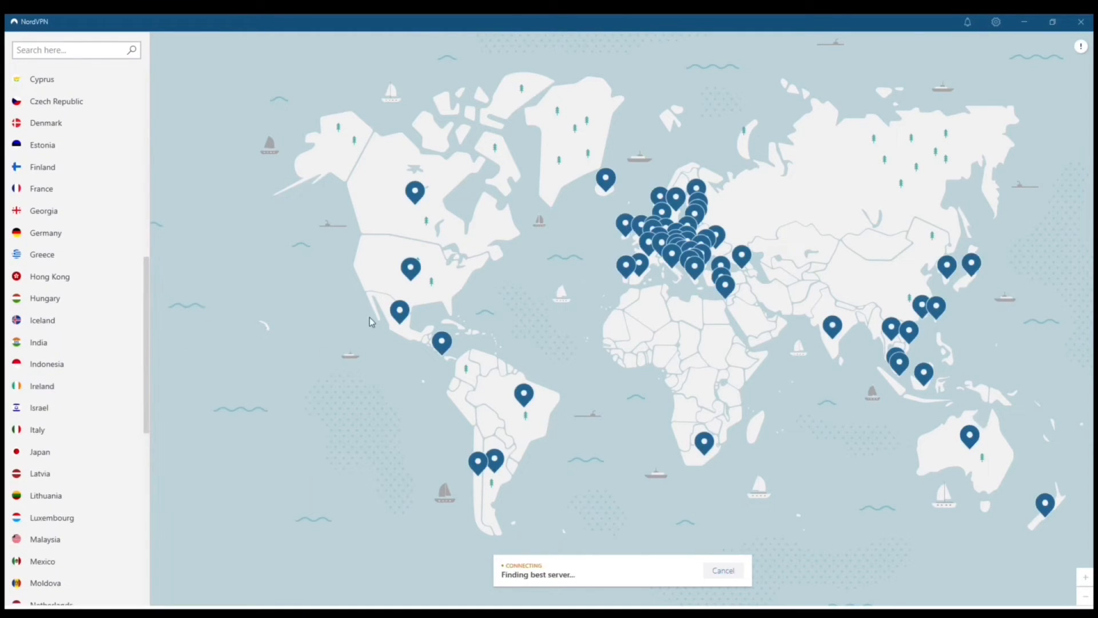
pyautogui.click(42, 386)
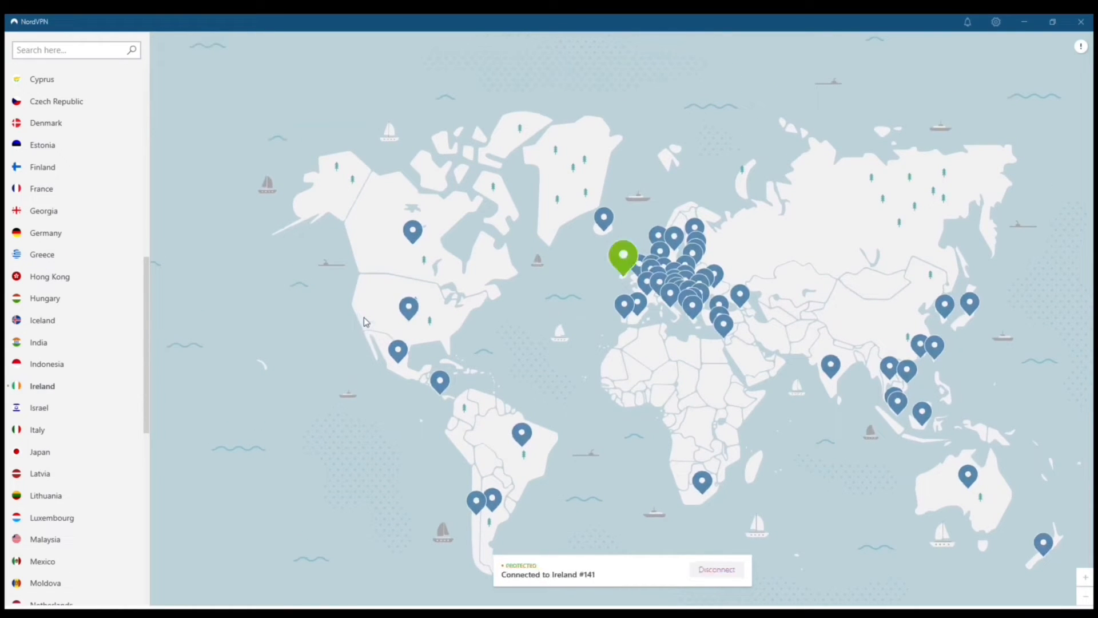
pyautogui.moveTo(624, 258)
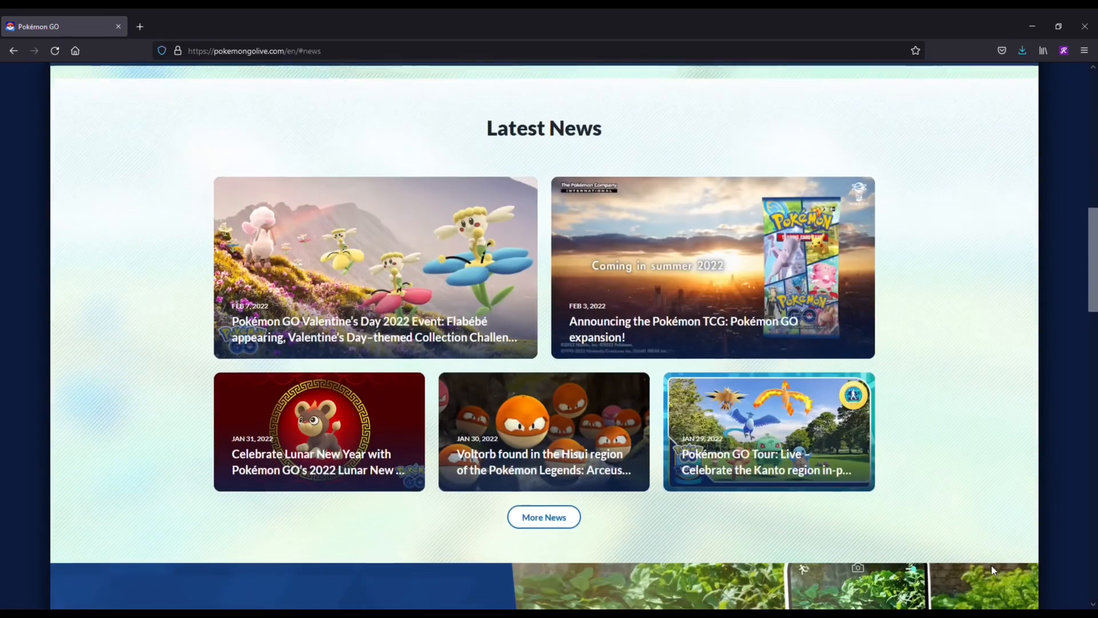
pyautogui.scroll(-3)
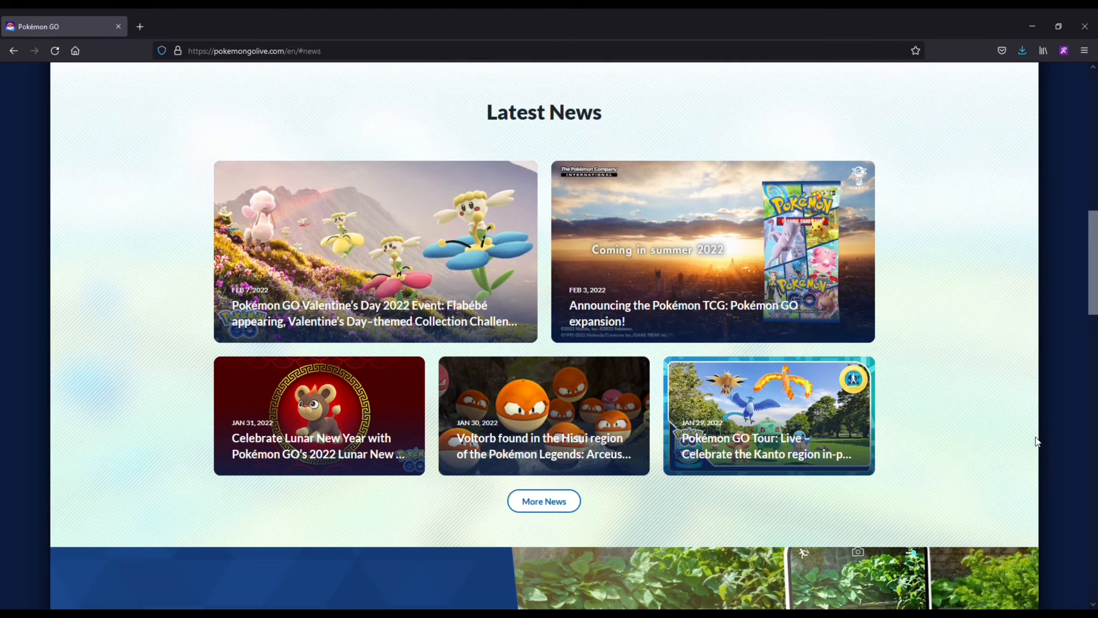
pyautogui.scroll(-3)
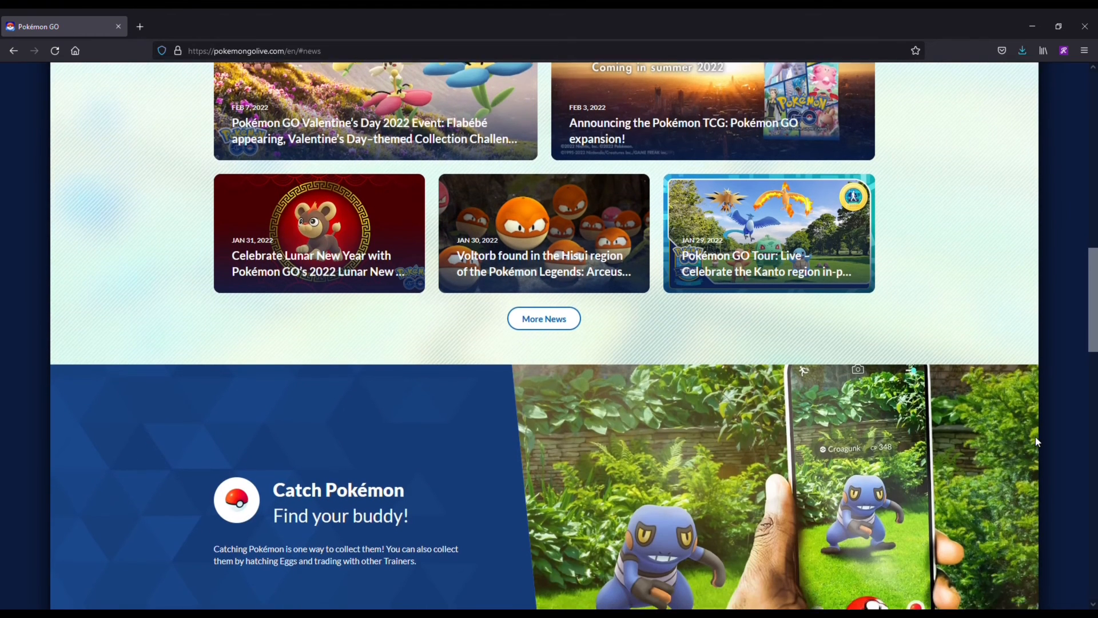
pyautogui.scroll(-3)
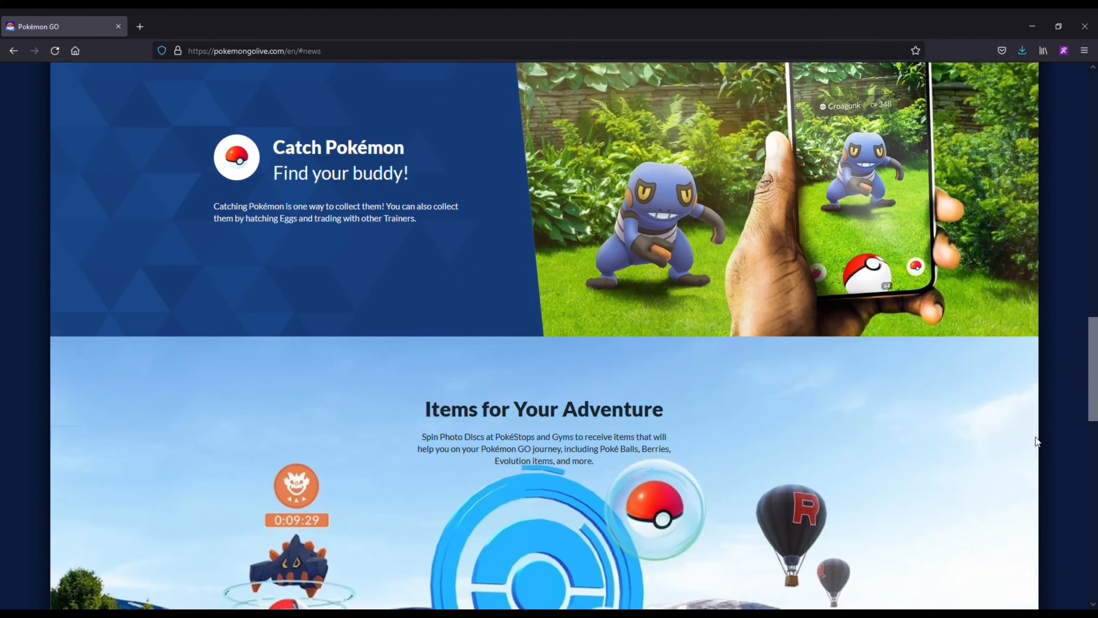